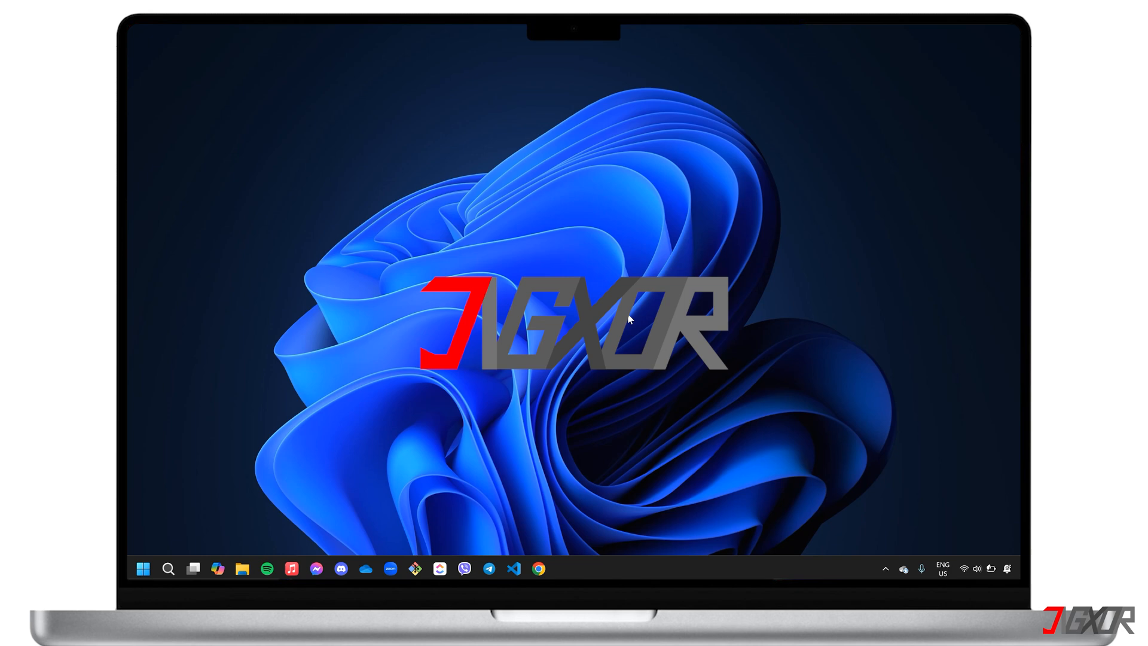
Step: Launch CapCut from the taskbar to reach its home screen of projects
{"action": "left_click", "coordinate": [143, 568]}
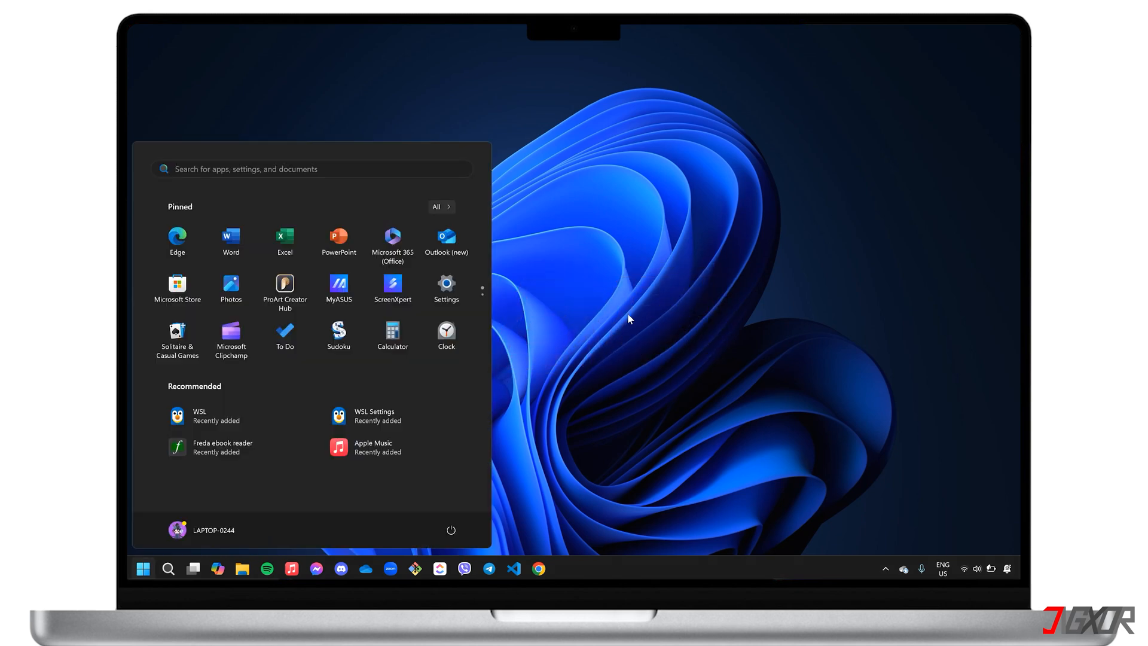
{"action": "left_click", "coordinate": [142, 567]}
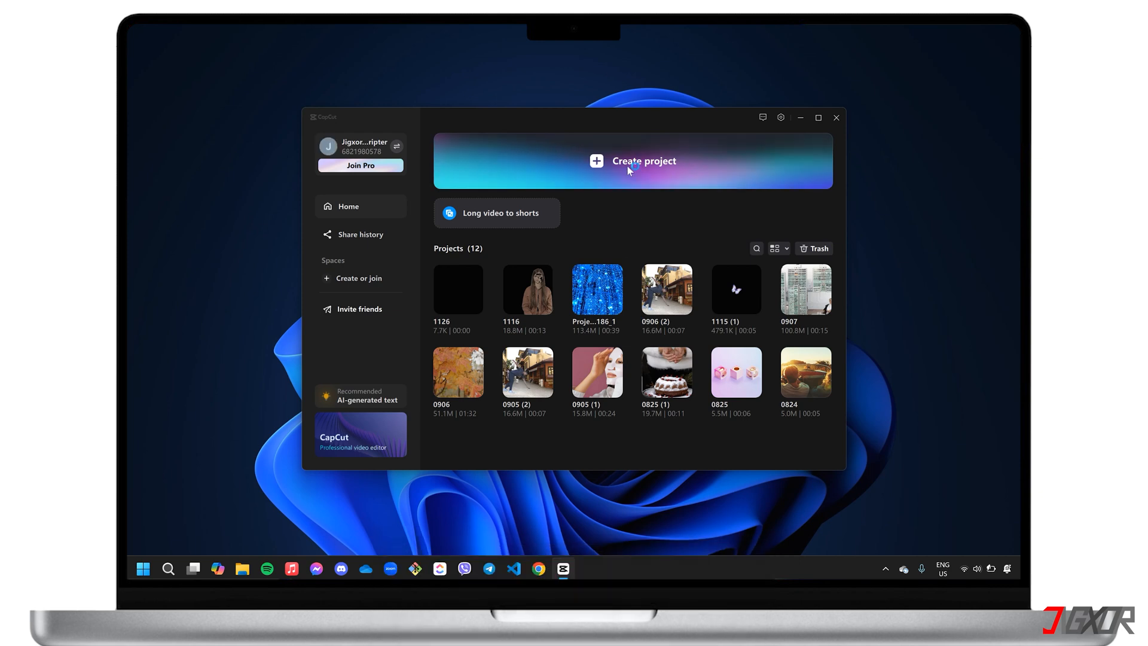
Step: Create a new project, import the street video of the man, and select its clip
{"action": "left_click", "coordinate": [633, 160]}
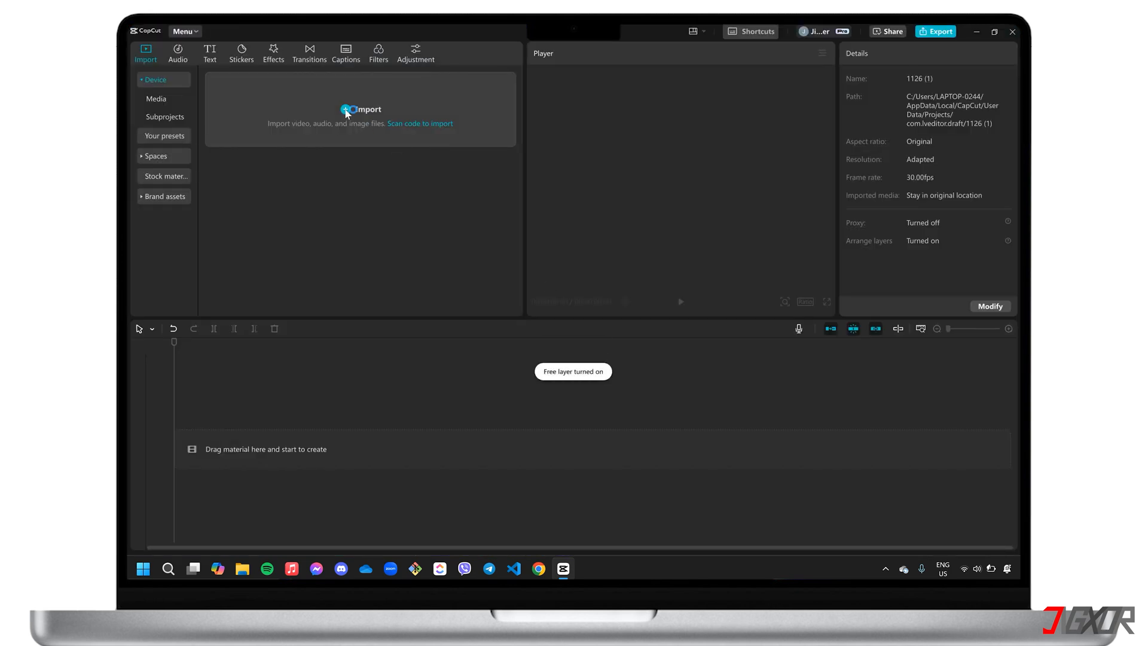
{"action": "left_click", "coordinate": [360, 110]}
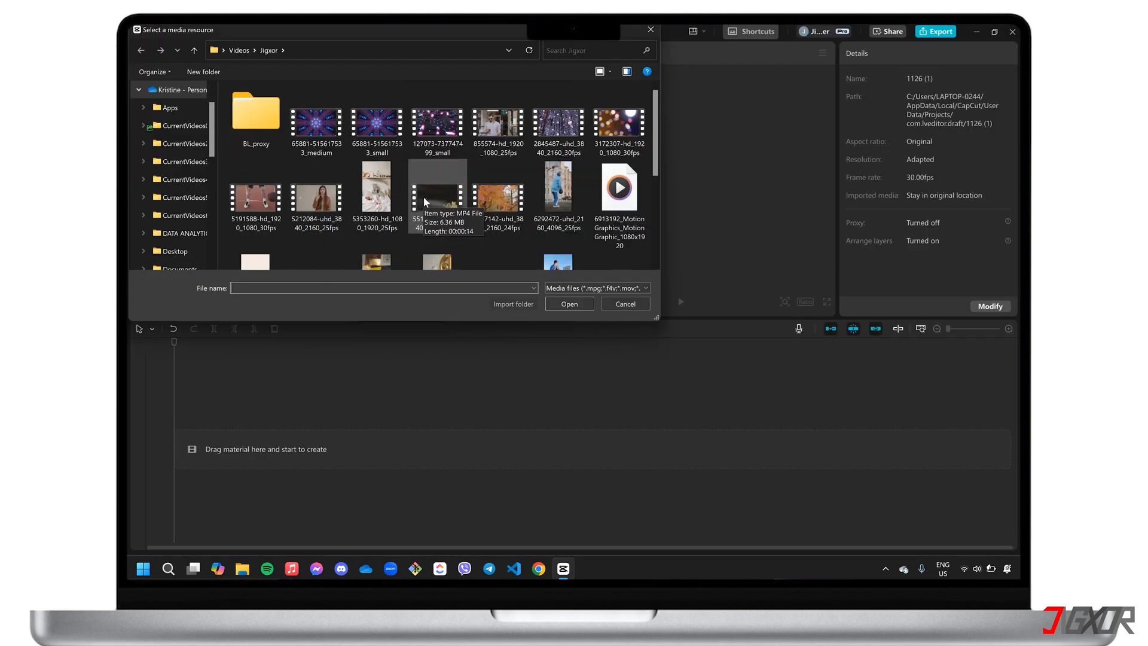
{"action": "left_click", "coordinate": [568, 303]}
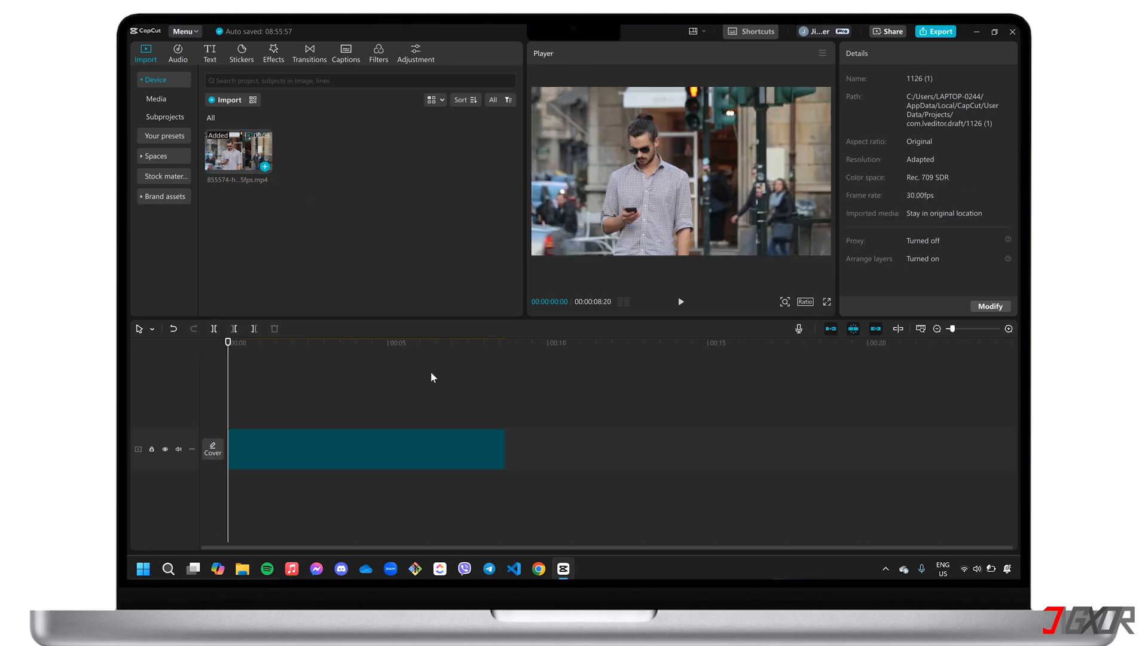
{"action": "left_click", "coordinate": [365, 449]}
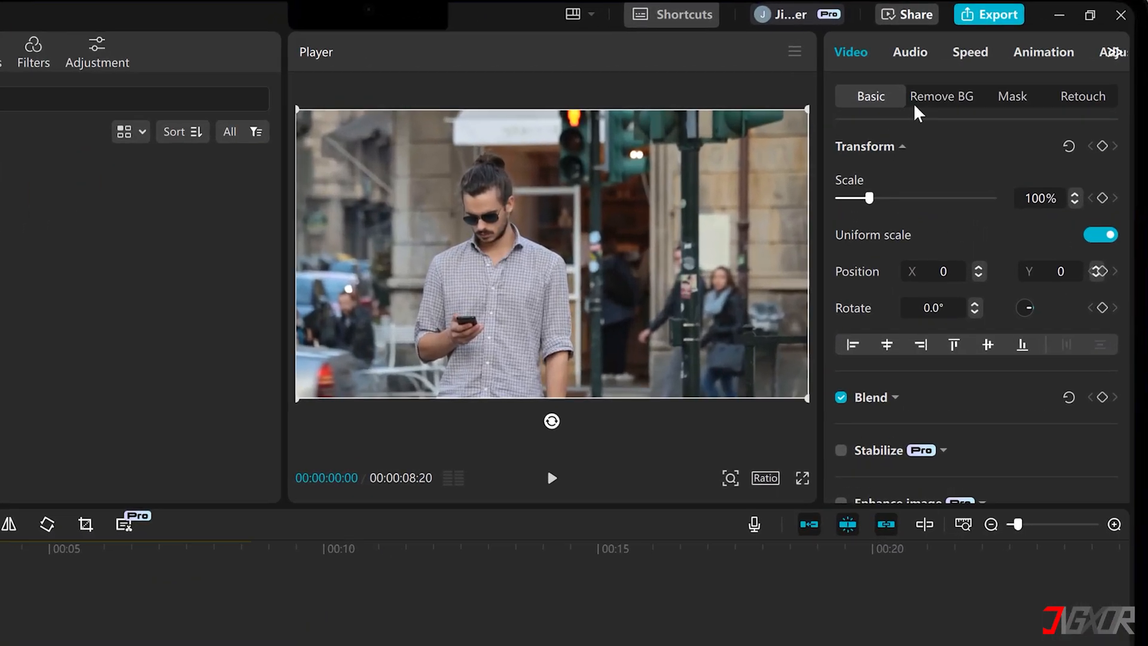
Step: Enable Custom removal under Remove BG with the brush enlarged to size 40
{"action": "left_click", "coordinate": [943, 96]}
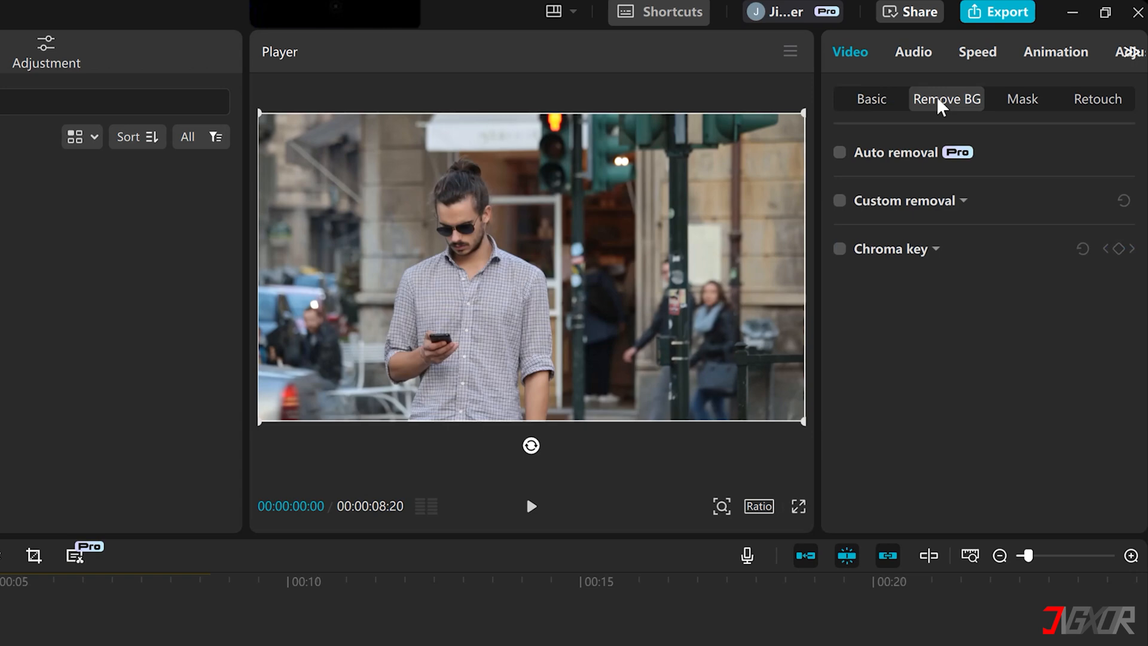
{"action": "left_click", "coordinate": [839, 201]}
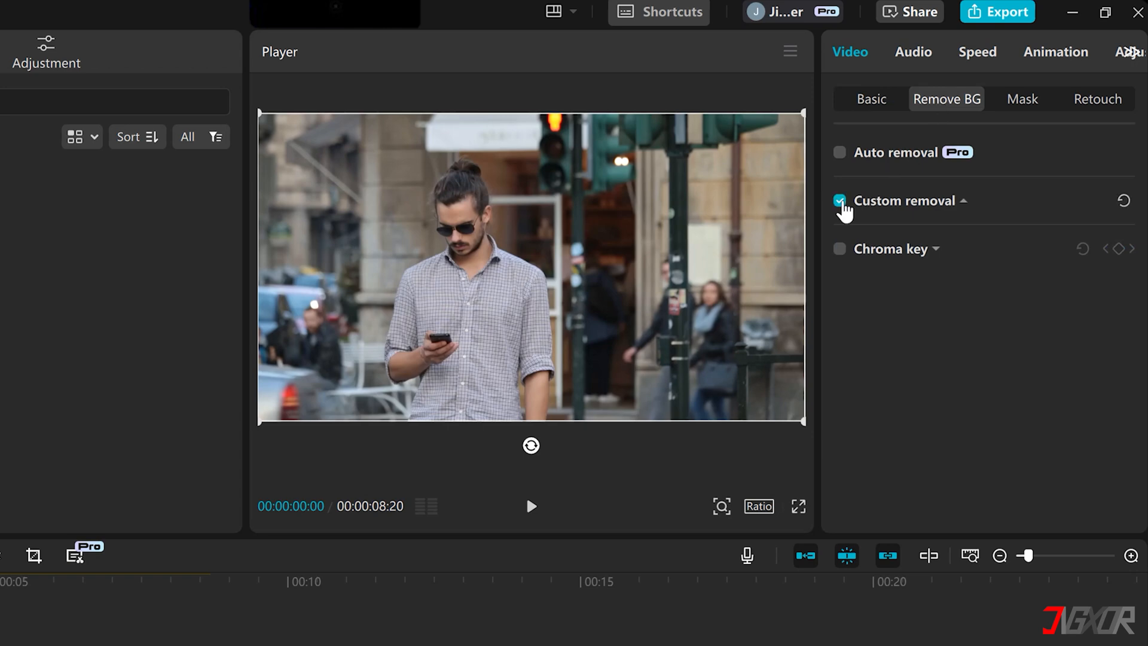
{"action": "left_click", "coordinate": [839, 200]}
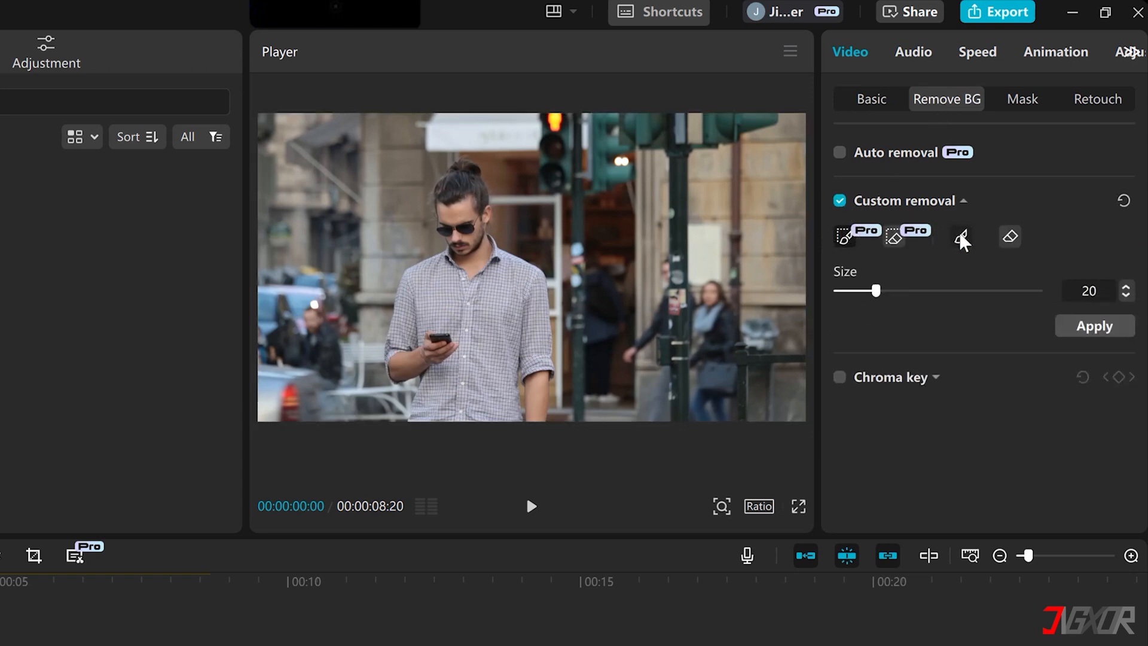
{"action": "left_click_drag", "start_coordinate": [876, 291], "coordinate": [916, 291]}
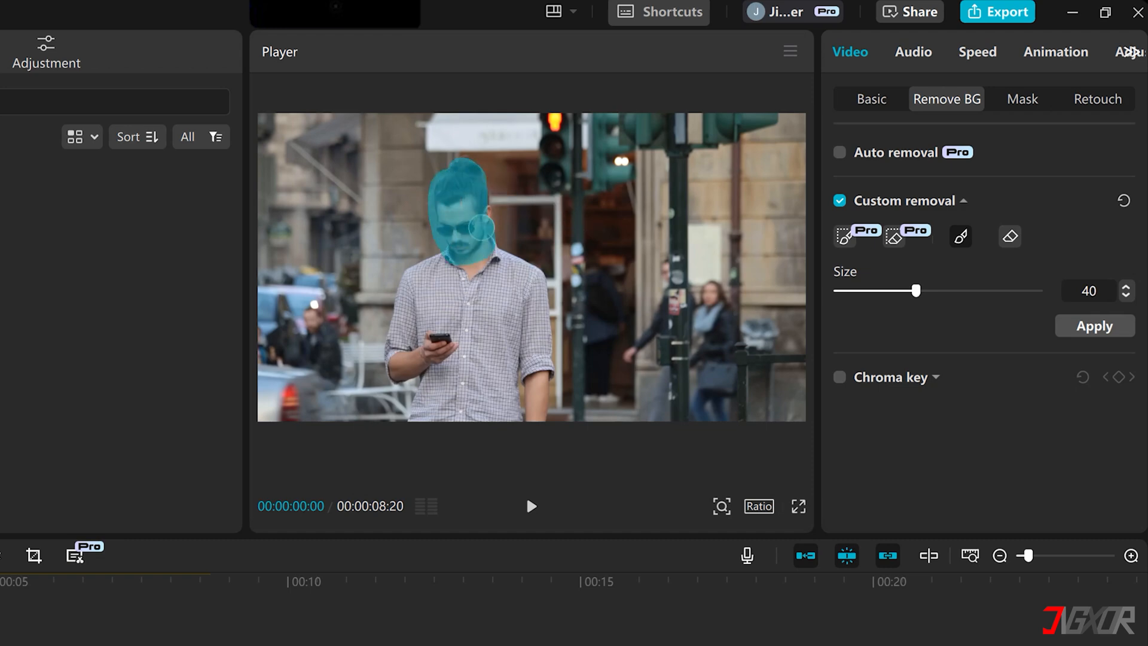
Step: Paint over the man, shrink the brush to 10, and apply the cutout
{"action": "left_click_drag", "start_coordinate": [476, 227], "coordinate": [469, 366]}
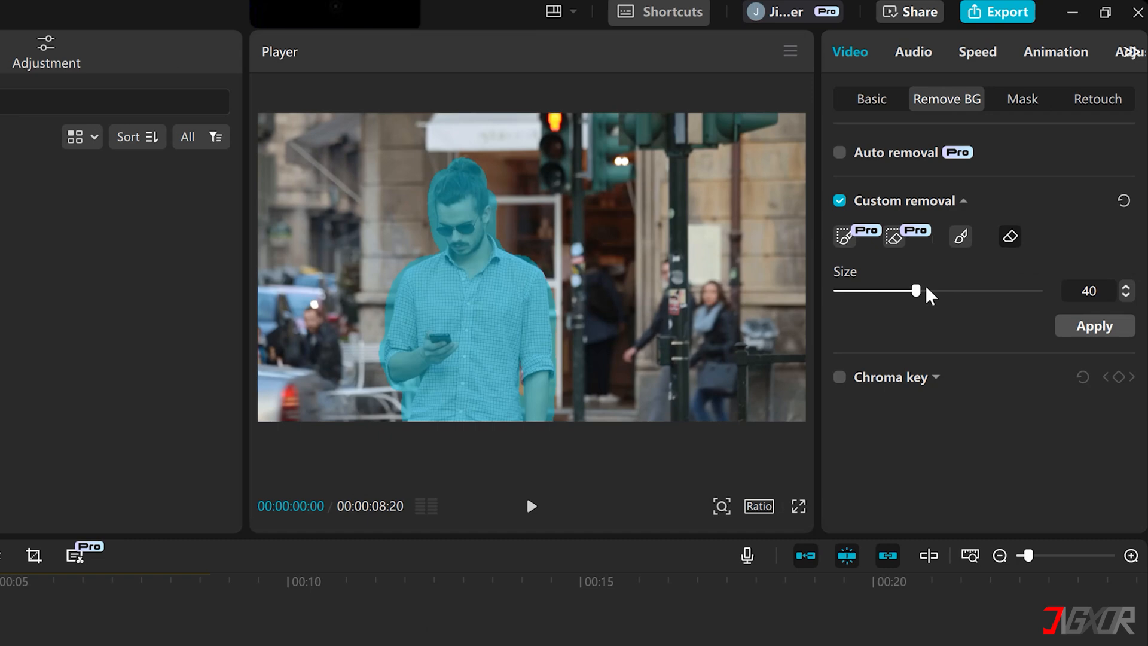
{"action": "left_click_drag", "start_coordinate": [915, 291], "coordinate": [851, 291]}
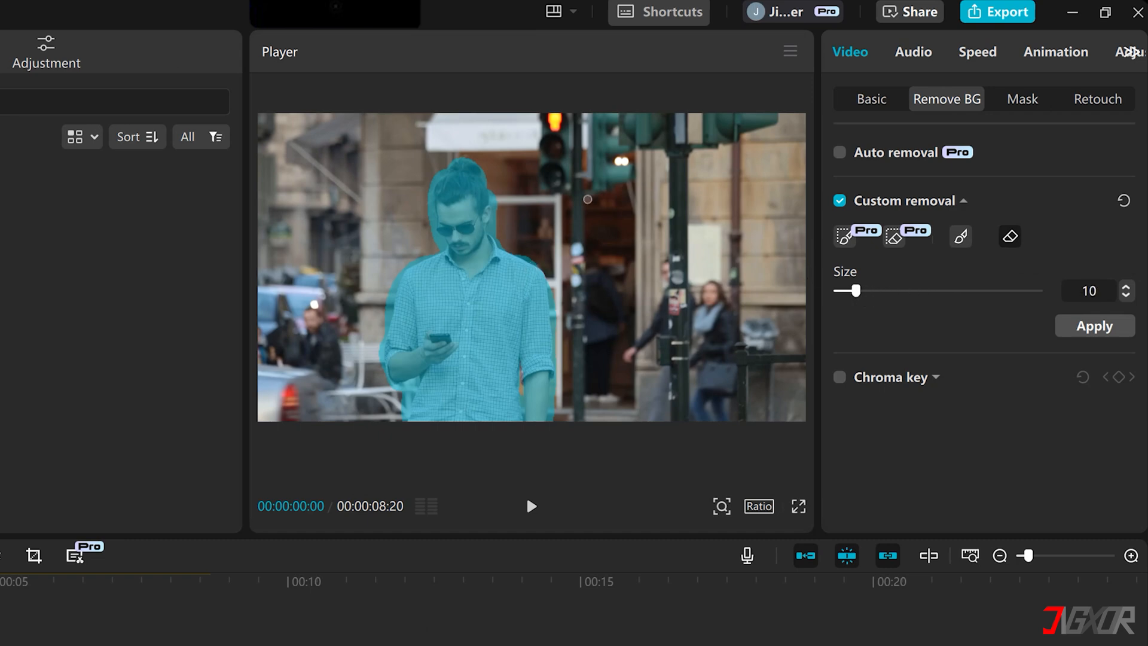
{"action": "left_click", "coordinate": [1094, 326]}
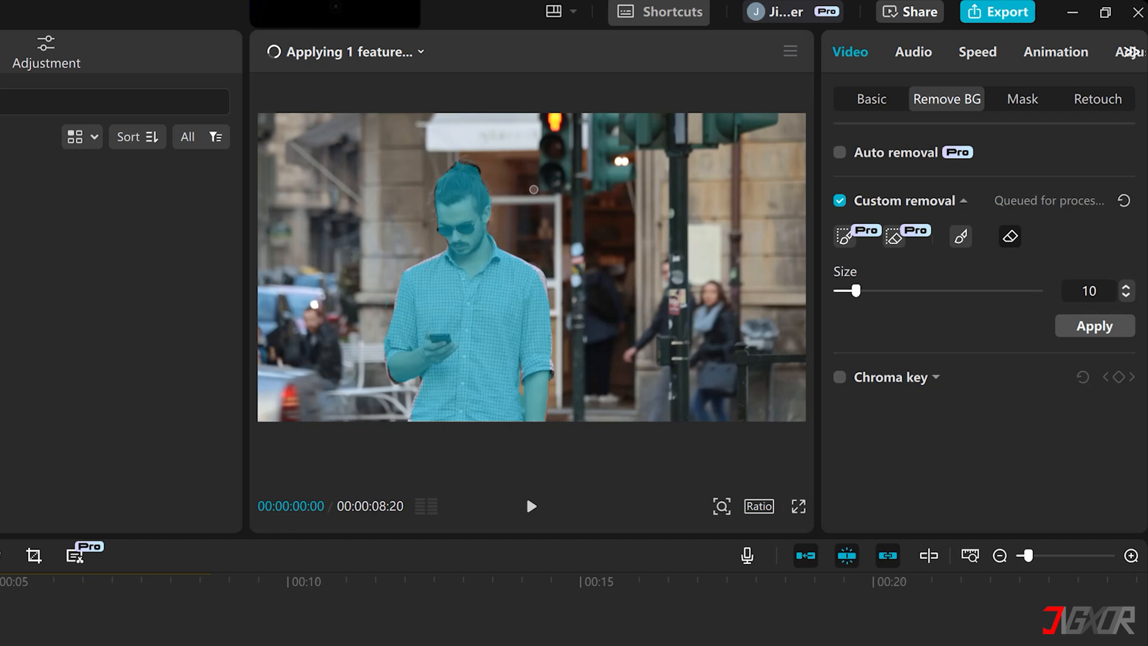
{"action": "left_click", "coordinate": [1094, 325]}
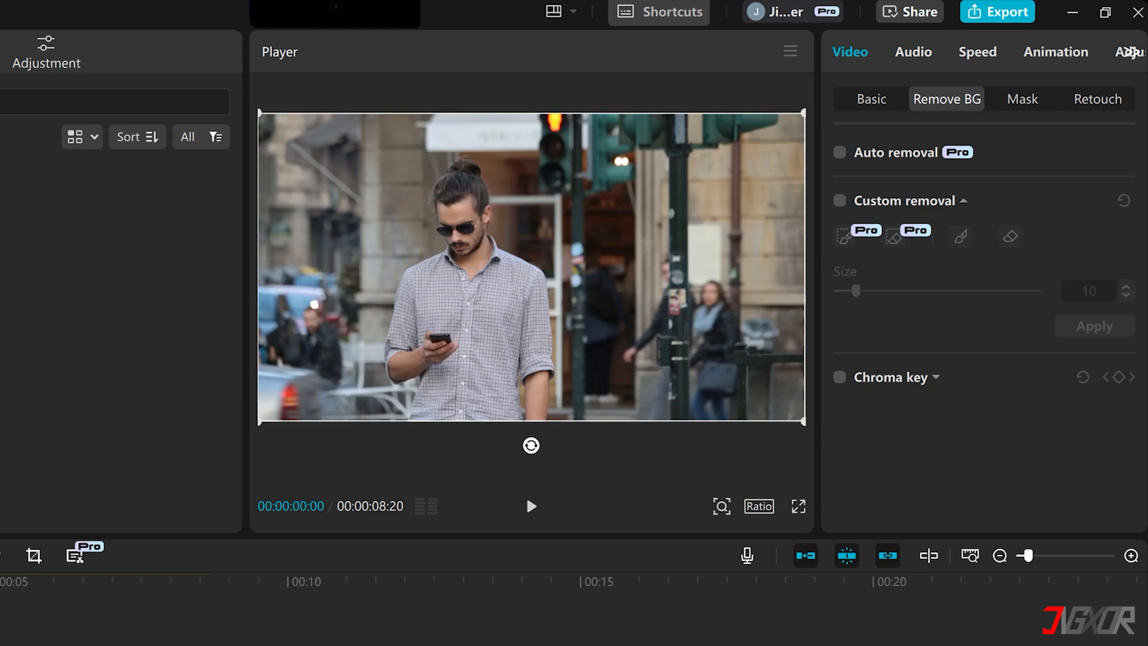
Step: Try Auto removal, let it process, then switch it back off
{"action": "left_click", "coordinate": [838, 152]}
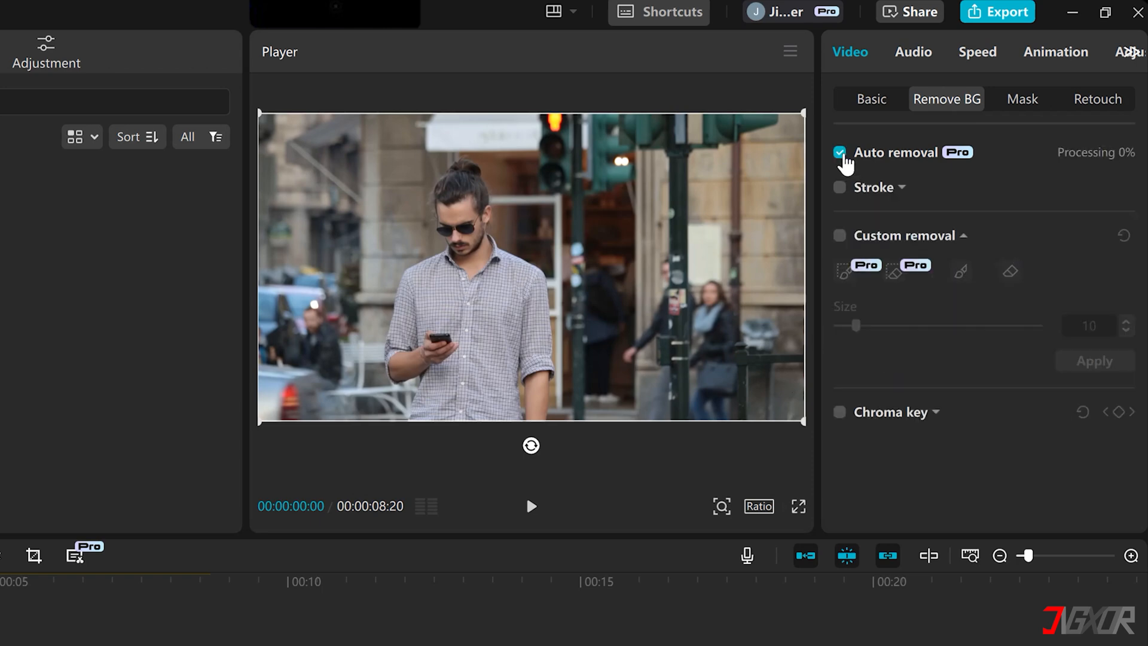
{"action": "left_click", "coordinate": [839, 153]}
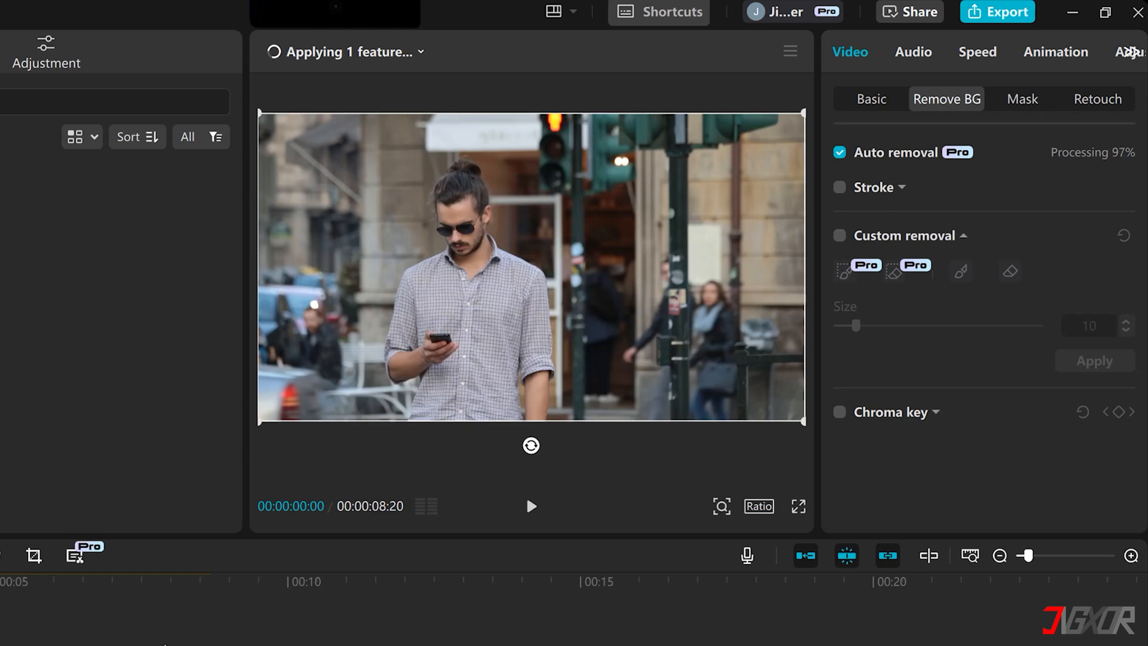
{"action": "left_click", "coordinate": [839, 152]}
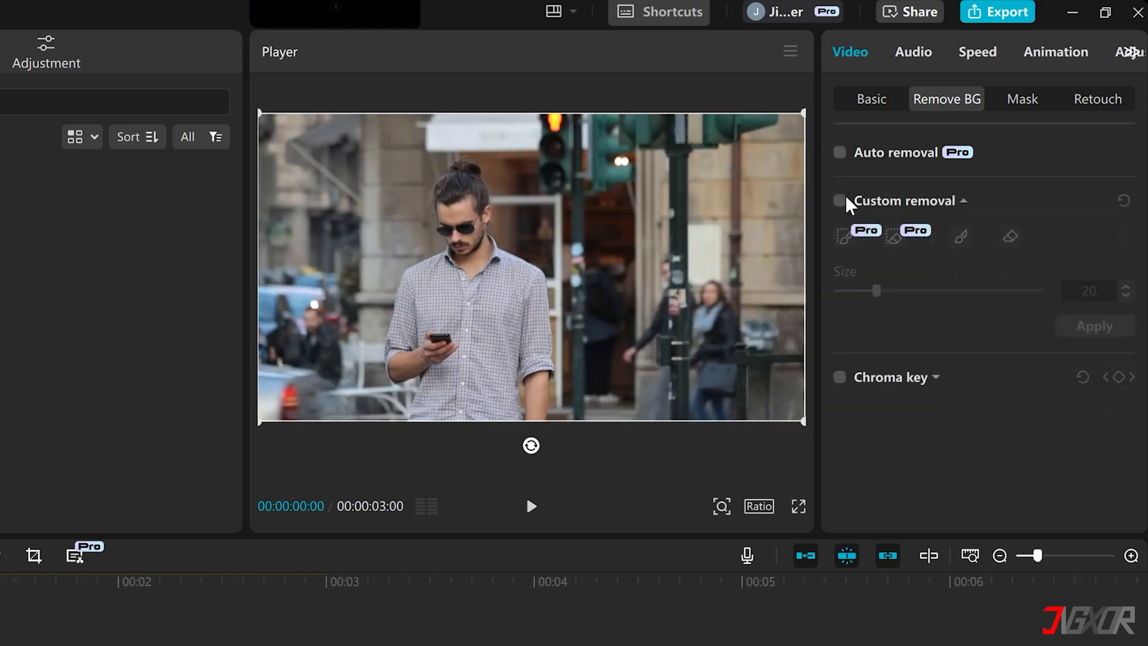
Step: Re-enable Custom removal, brush a stroke down the man's body, and apply the cutout
{"action": "left_click", "coordinate": [839, 199]}
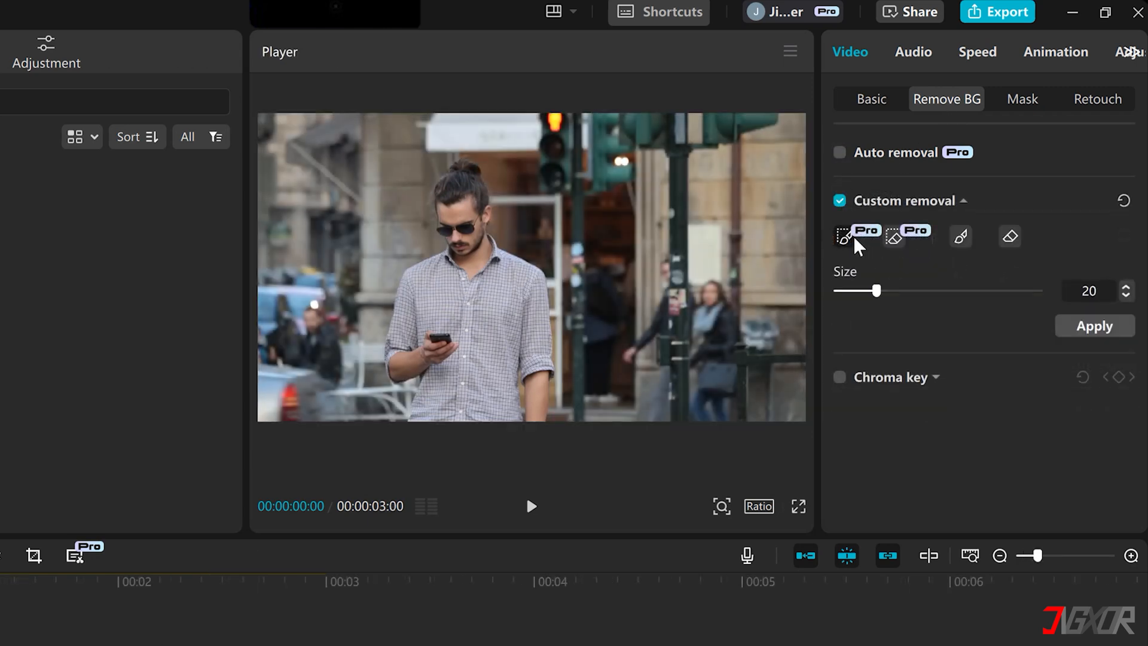
{"action": "mouse_move", "coordinate": [848, 235]}
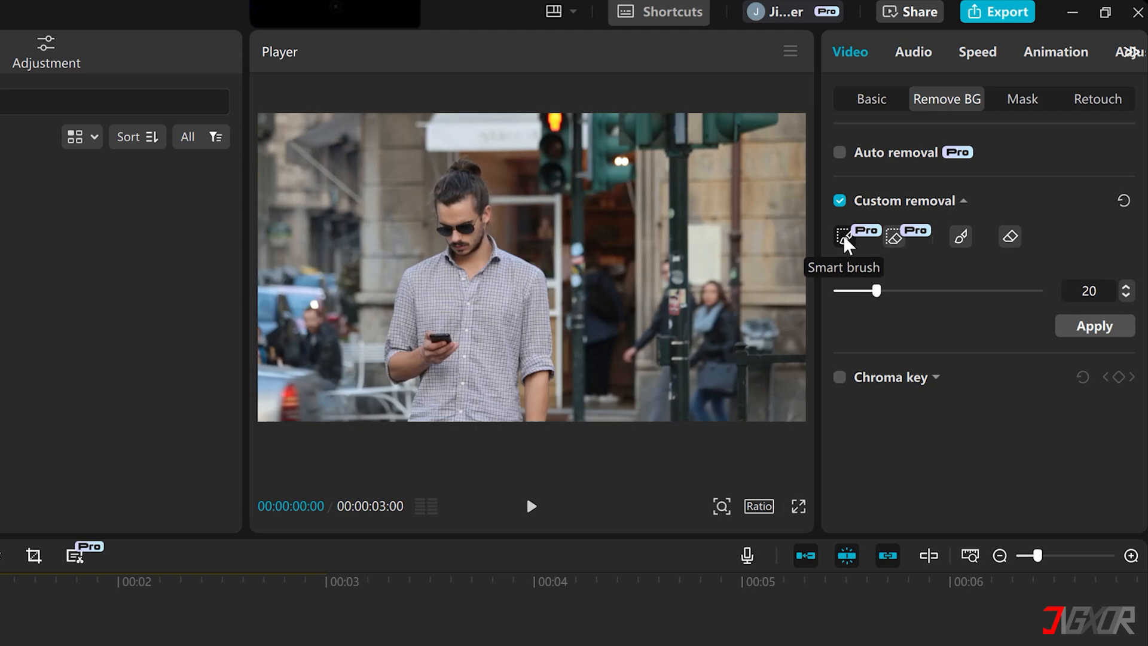
{"action": "left_click_drag", "start_coordinate": [463, 166], "coordinate": [440, 395]}
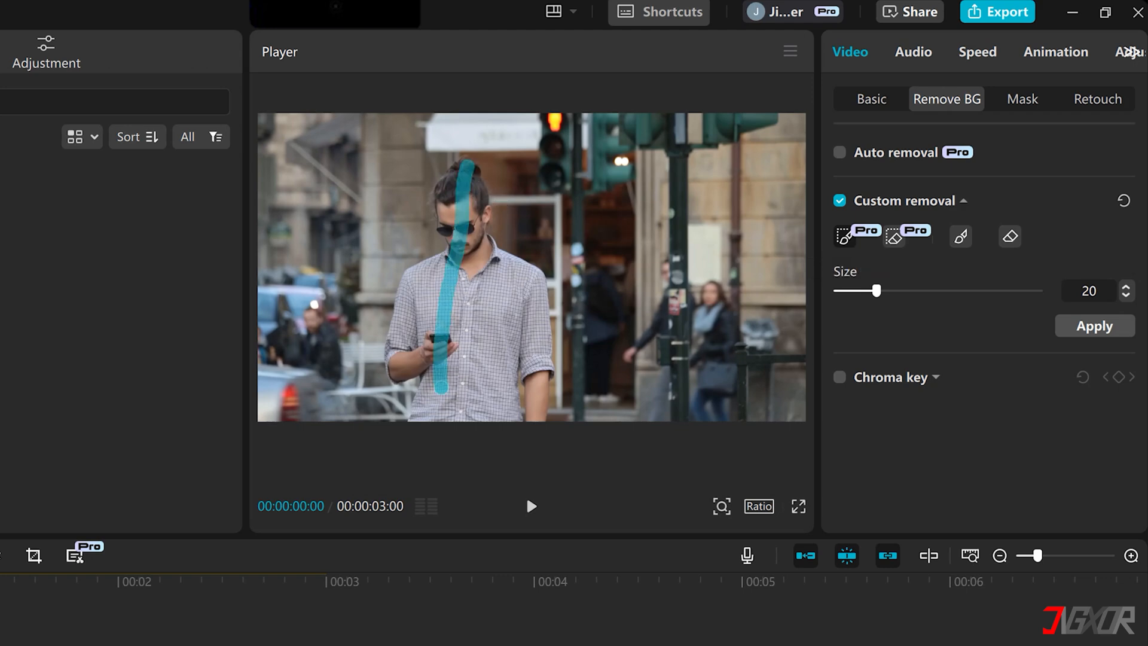
{"action": "left_click", "coordinate": [1094, 326]}
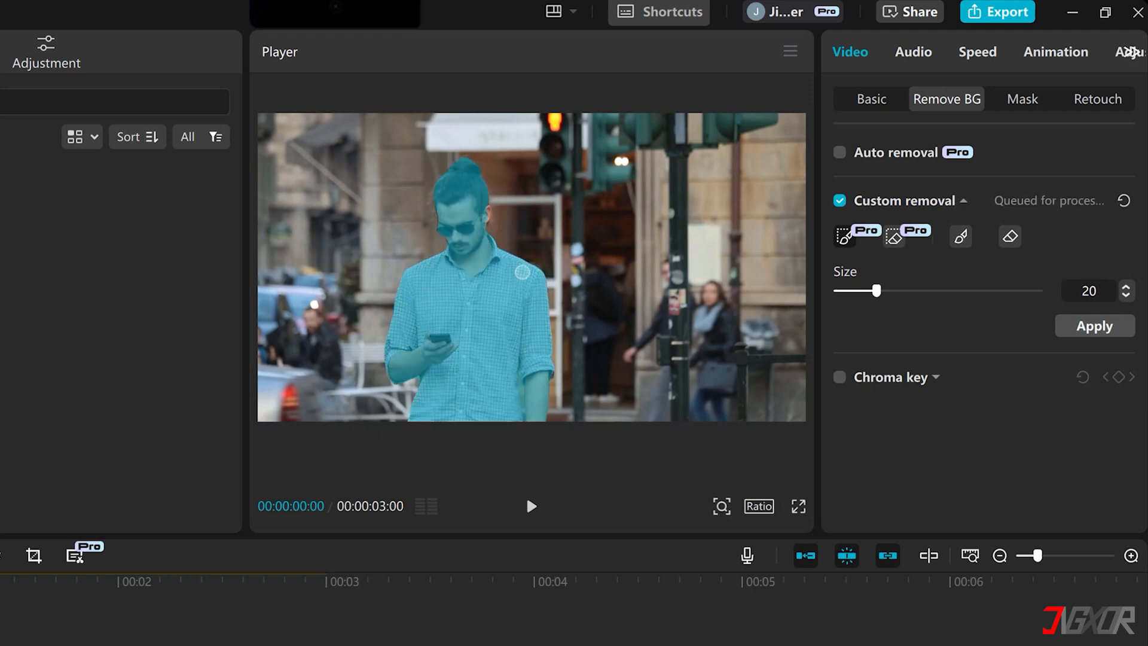
{"action": "left_click", "coordinate": [1093, 325]}
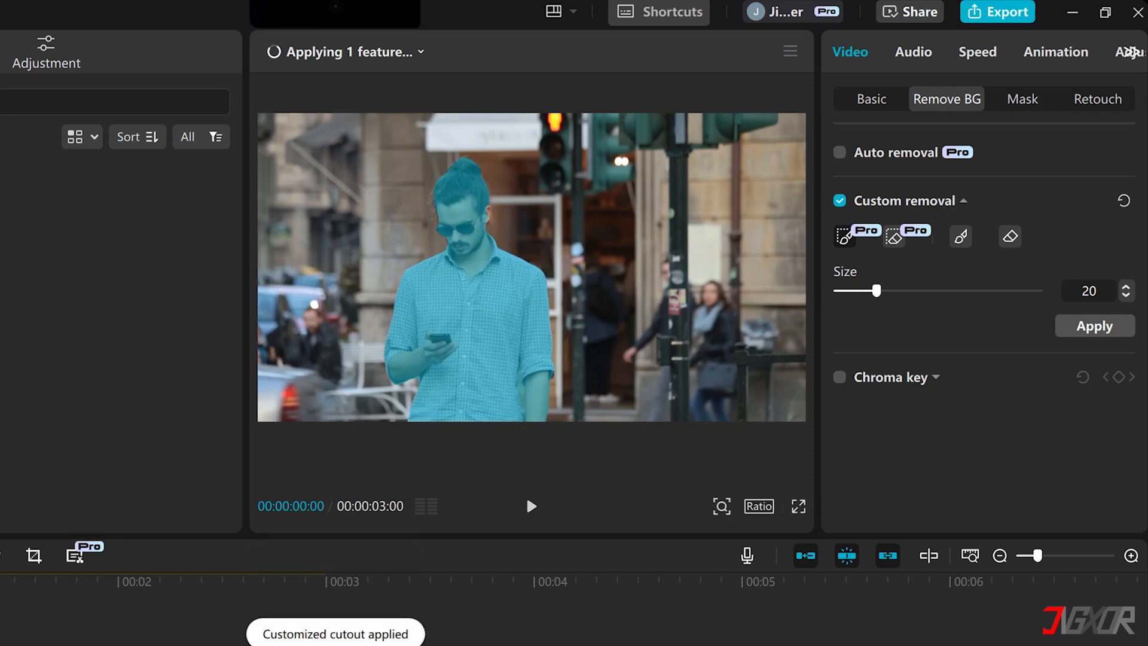
{"action": "left_click", "coordinate": [1095, 325]}
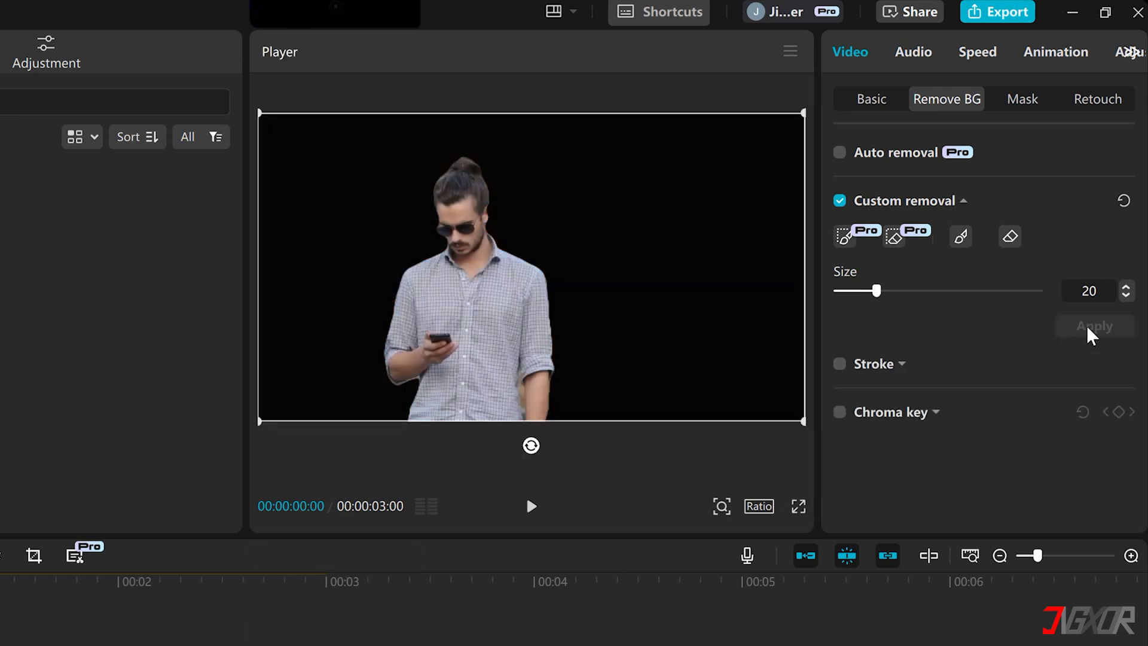
Step: Export the black-background clip as an mp4 and cancel the share window
{"action": "left_click", "coordinate": [324, 579]}
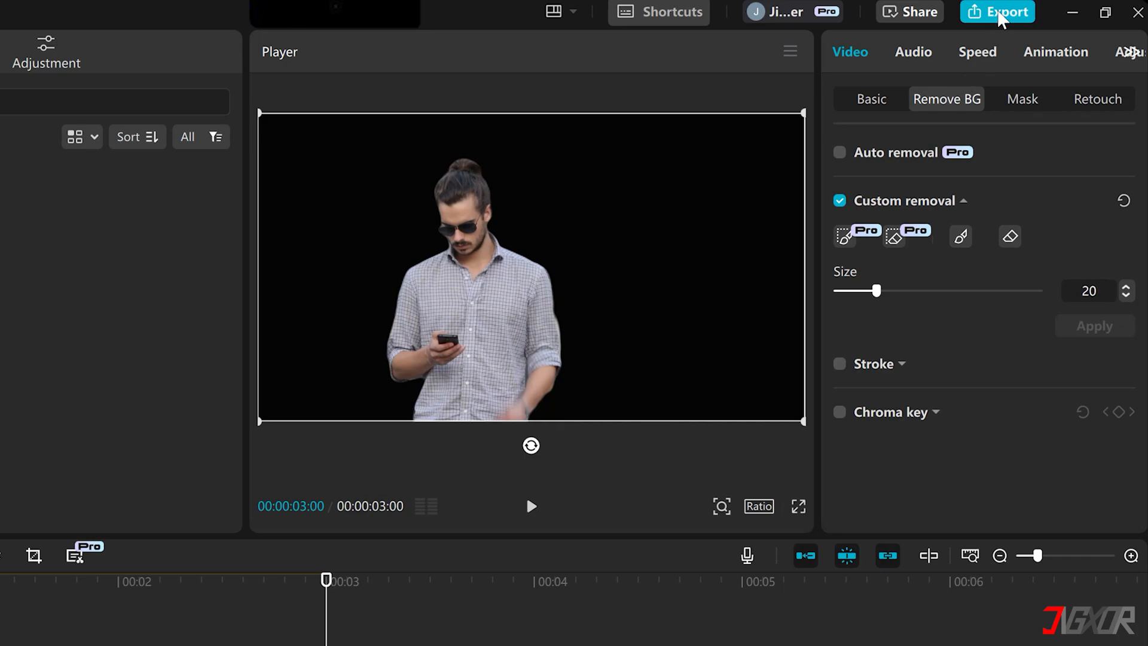
{"action": "left_click", "coordinate": [997, 11]}
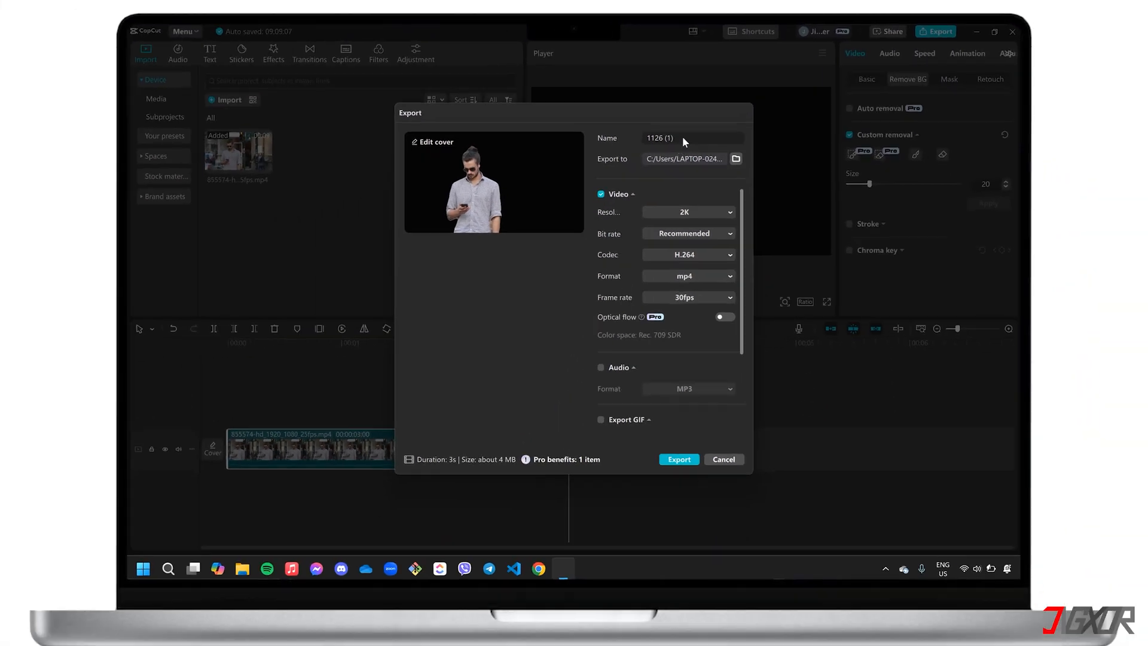
{"action": "left_click", "coordinate": [677, 459]}
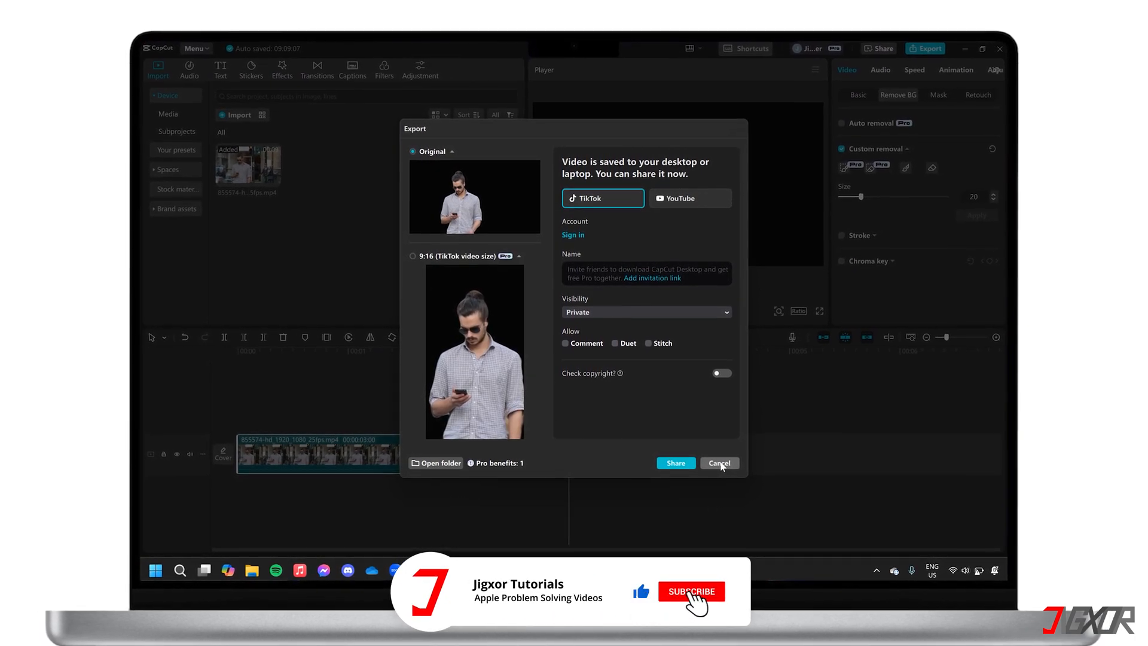
{"action": "left_click", "coordinate": [690, 591]}
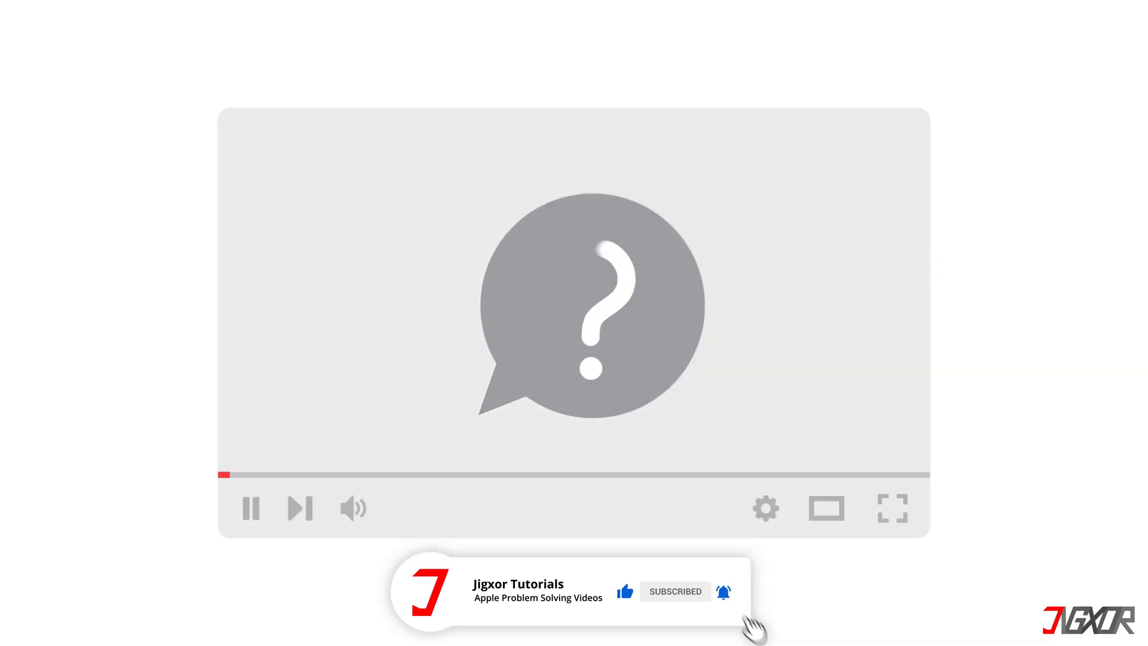